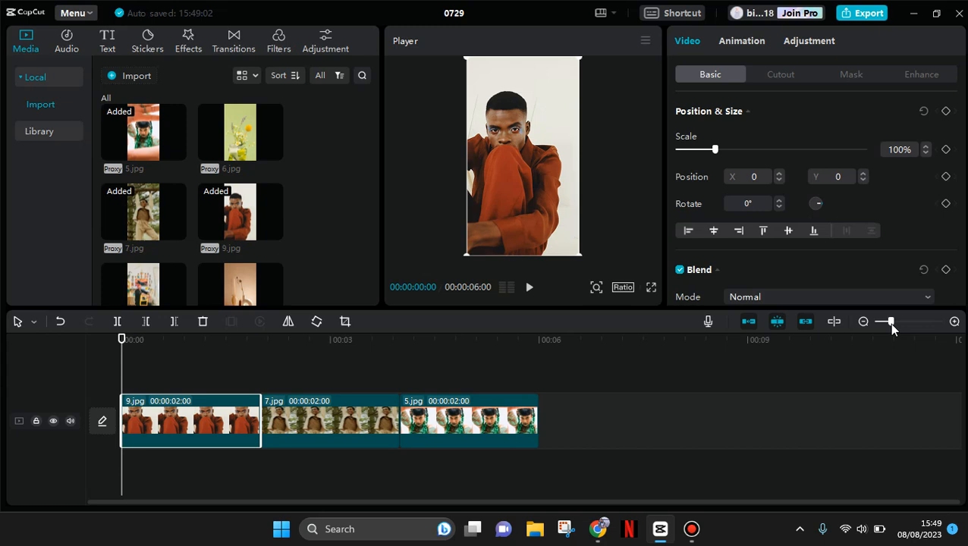
pyautogui.moveTo(564, 340)
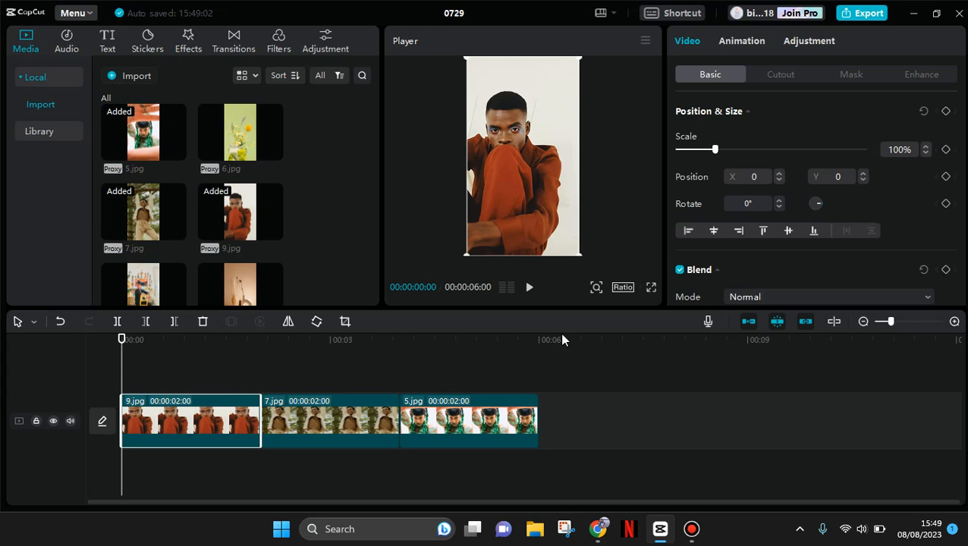
pyautogui.moveTo(271, 376)
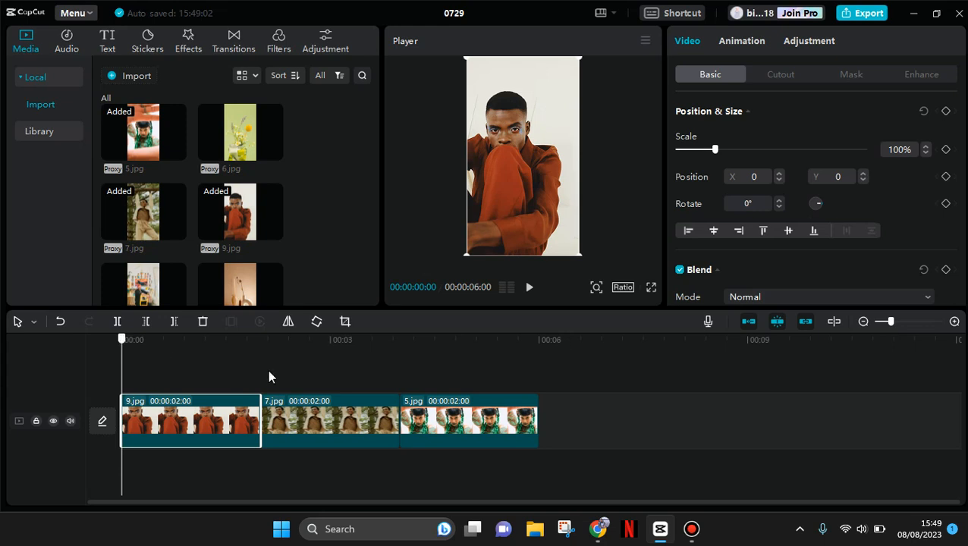
# Move the playhead to about 00:00:01:25, near the cut between the first two clips
pyautogui.click(349, 340)
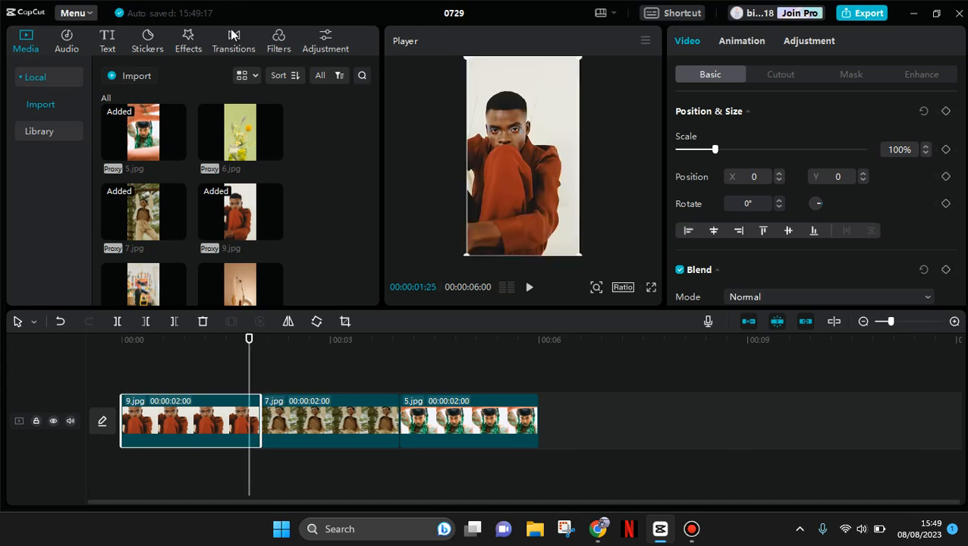
# Show the Transitions library with its trending transitions
pyautogui.click(188, 40)
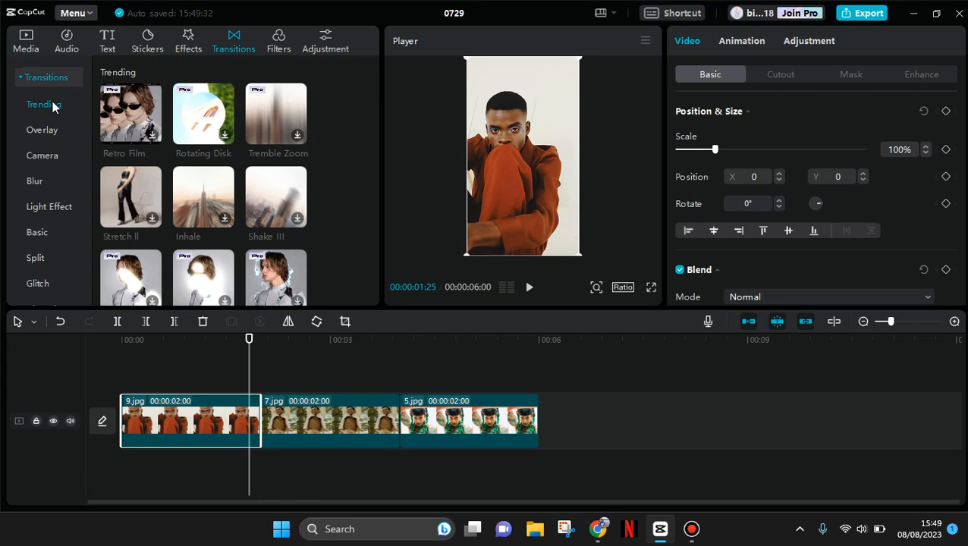
pyautogui.moveTo(127, 73)
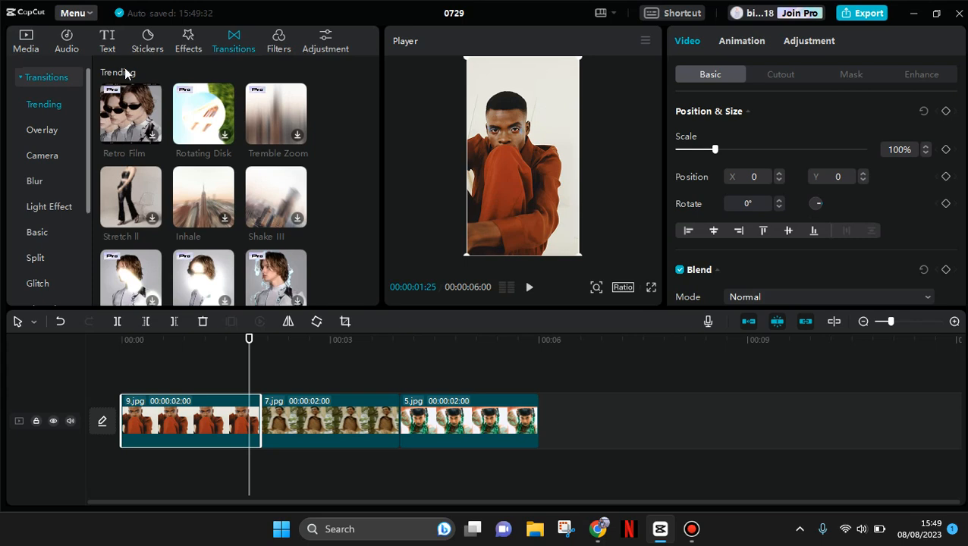
pyautogui.moveTo(66, 211)
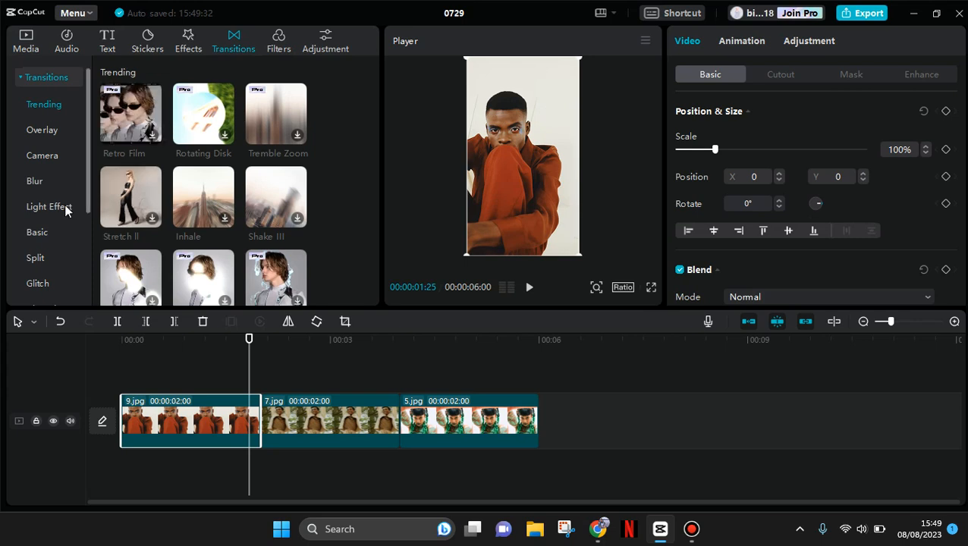
pyautogui.moveTo(61, 210)
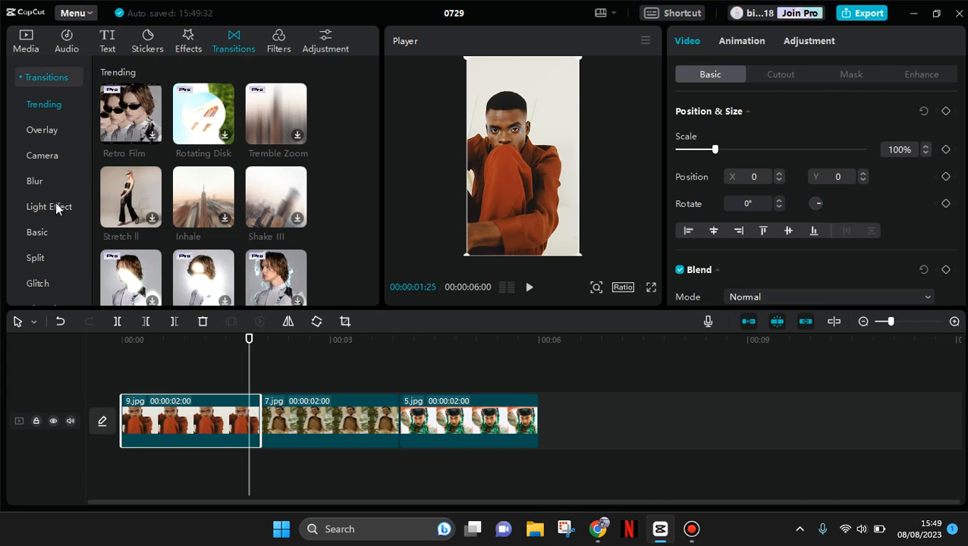
# Show the Light Effect category containing the Retro Film transition
pyautogui.click(48, 206)
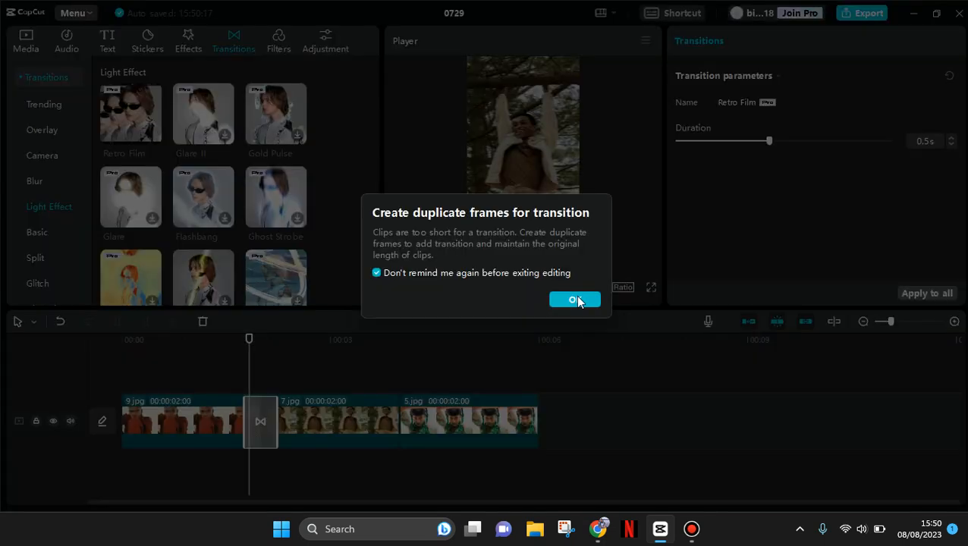
# Accept creating duplicate frames for the Retro Film transition
pyautogui.click(574, 301)
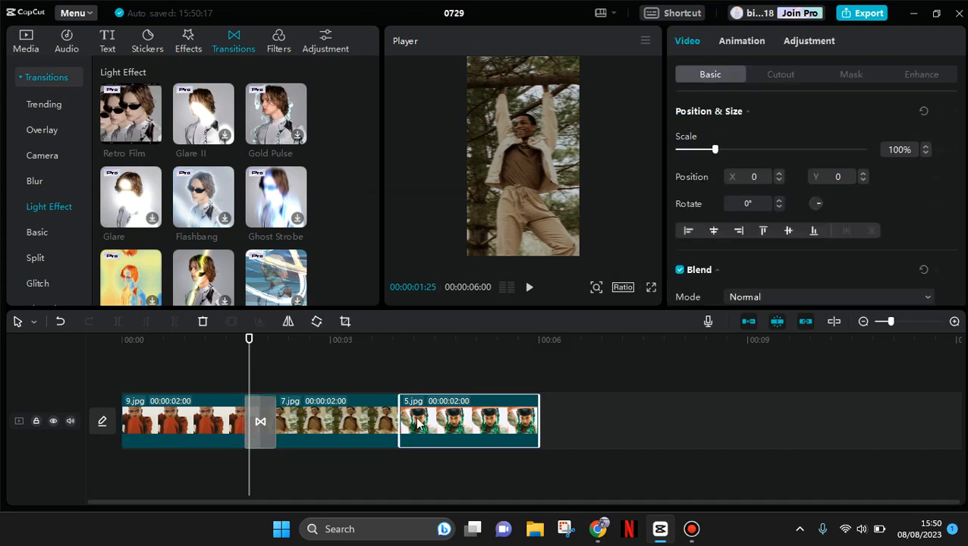
pyautogui.moveTo(153, 137)
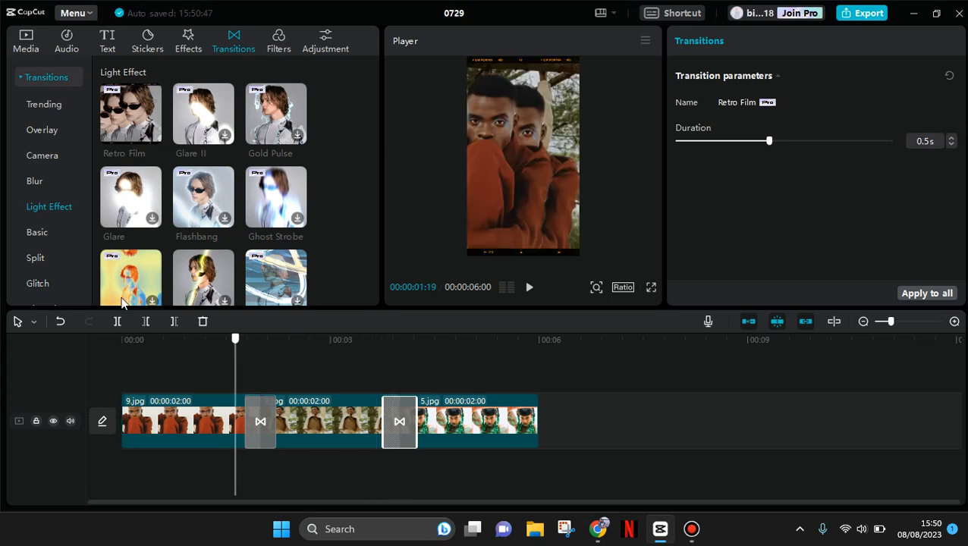
# Play the three clips with both Retro Film transitions through to the end
pyautogui.click(530, 287)
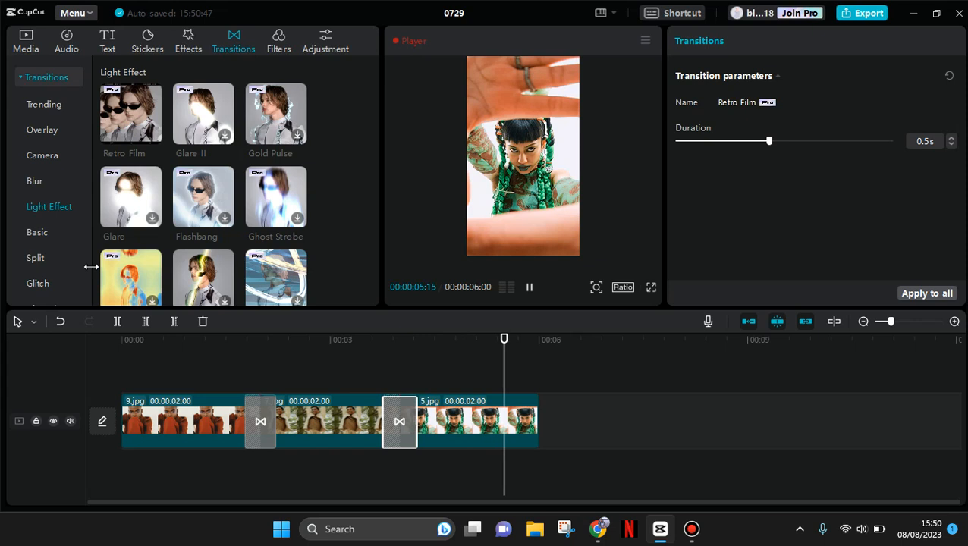
pyautogui.click(530, 287)
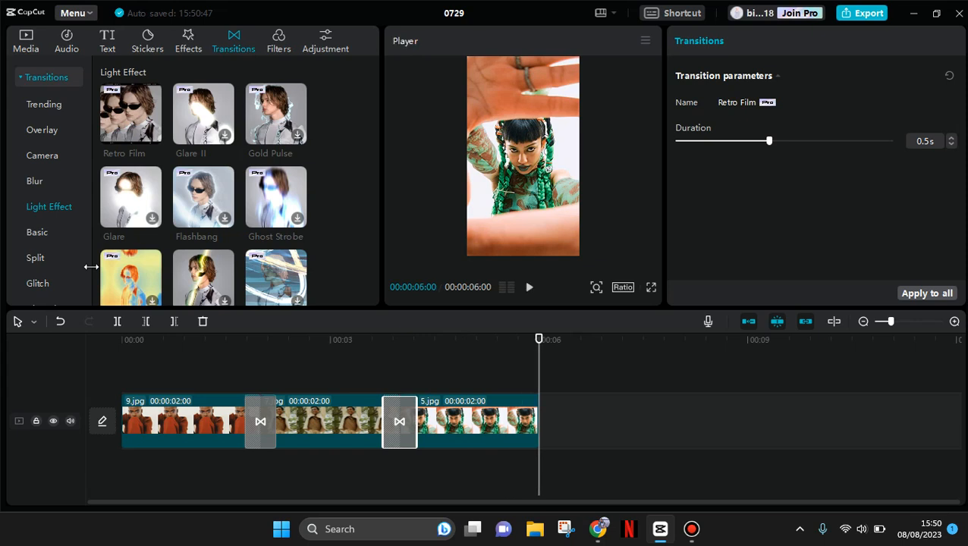